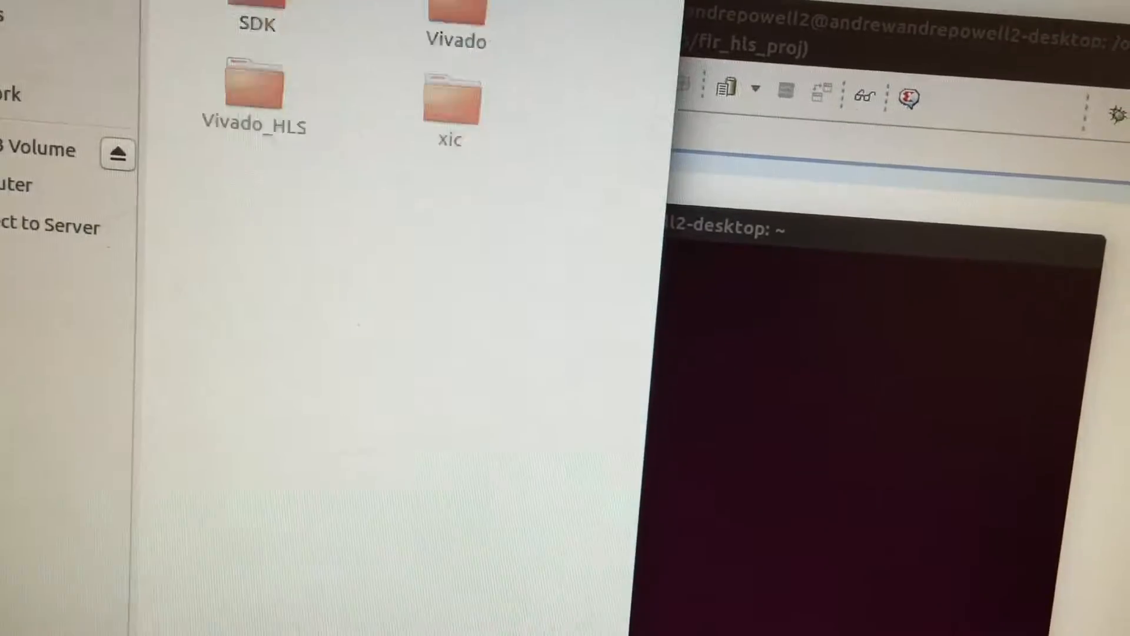
scroll("down", 3)
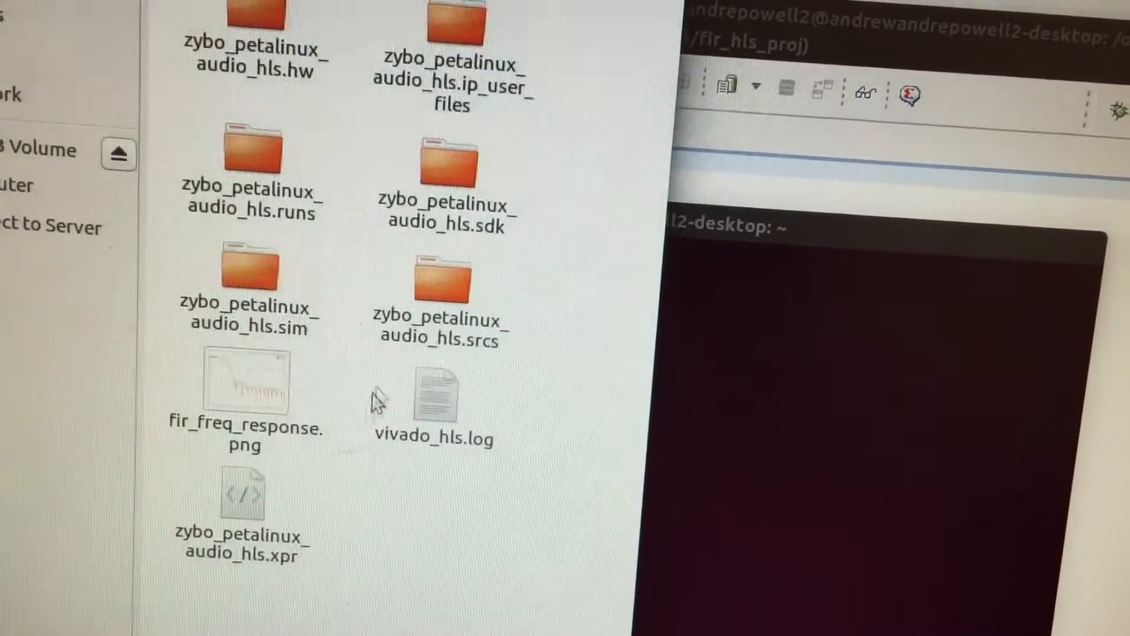